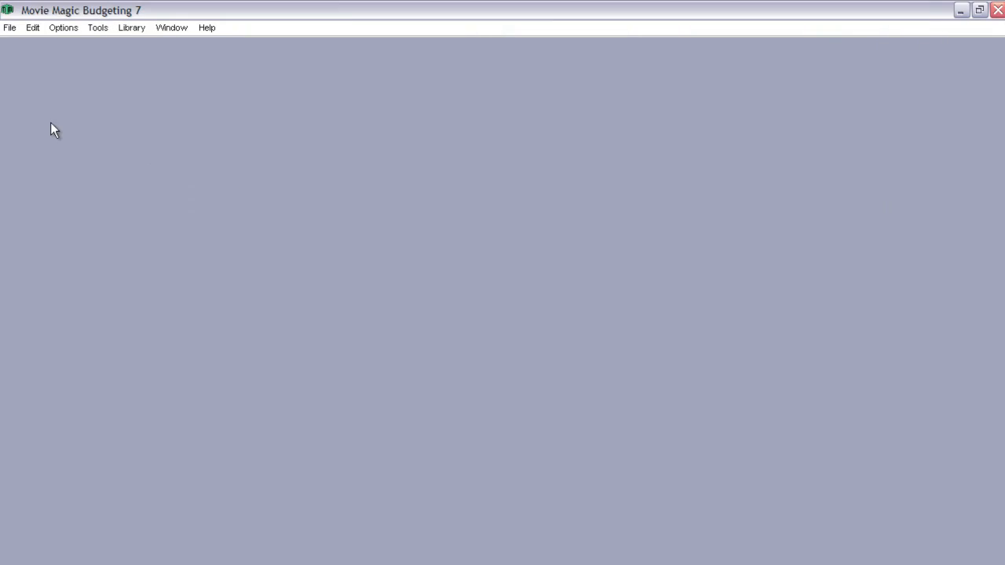
pyautogui.moveTo(53, 117)
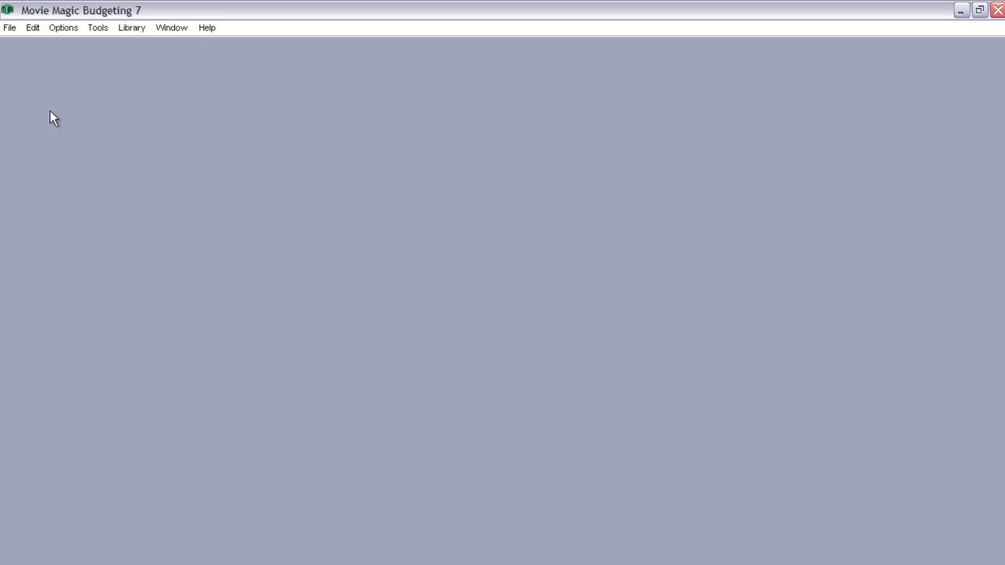
# - Reopen the A Perfect Place budget with the F12 shortcut after checking the recent budgets list
pyautogui.click(9, 28)
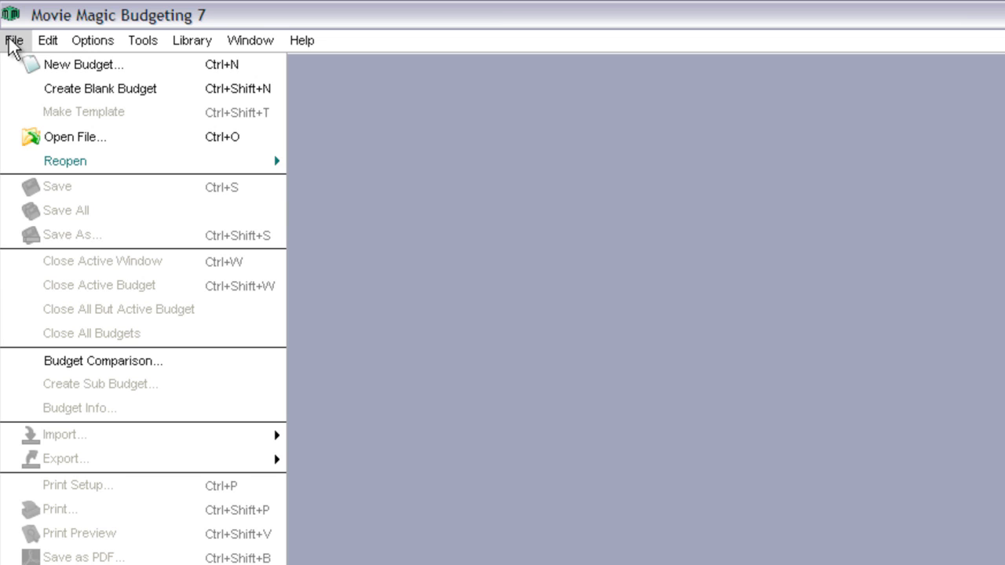
pyautogui.moveTo(65, 161)
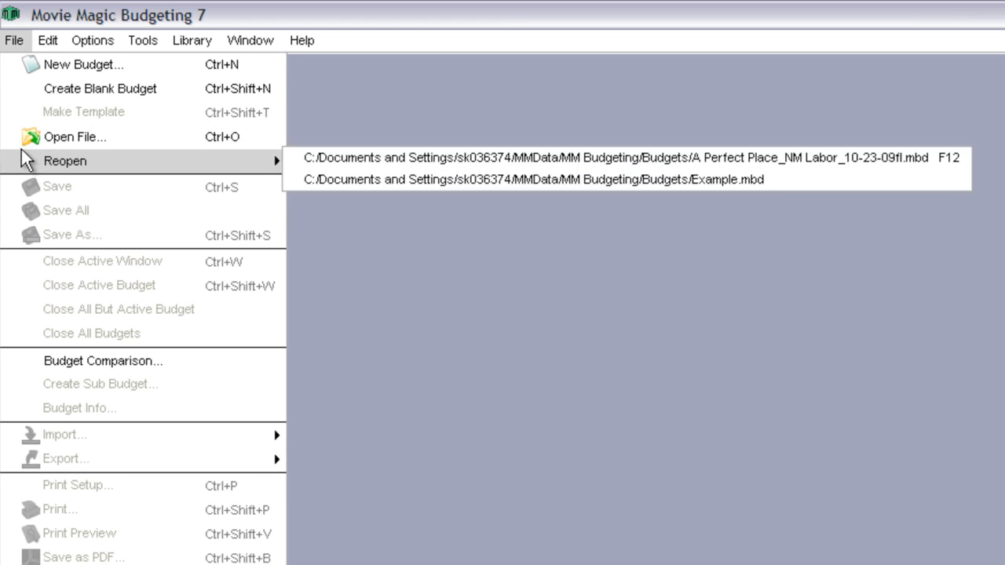
pyautogui.moveTo(75, 137)
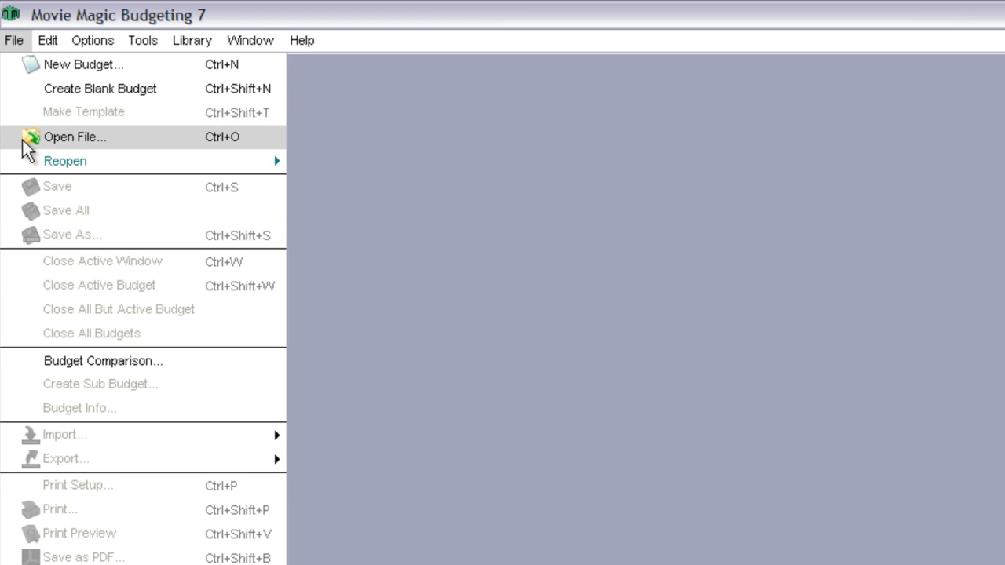
pyautogui.moveTo(65, 160)
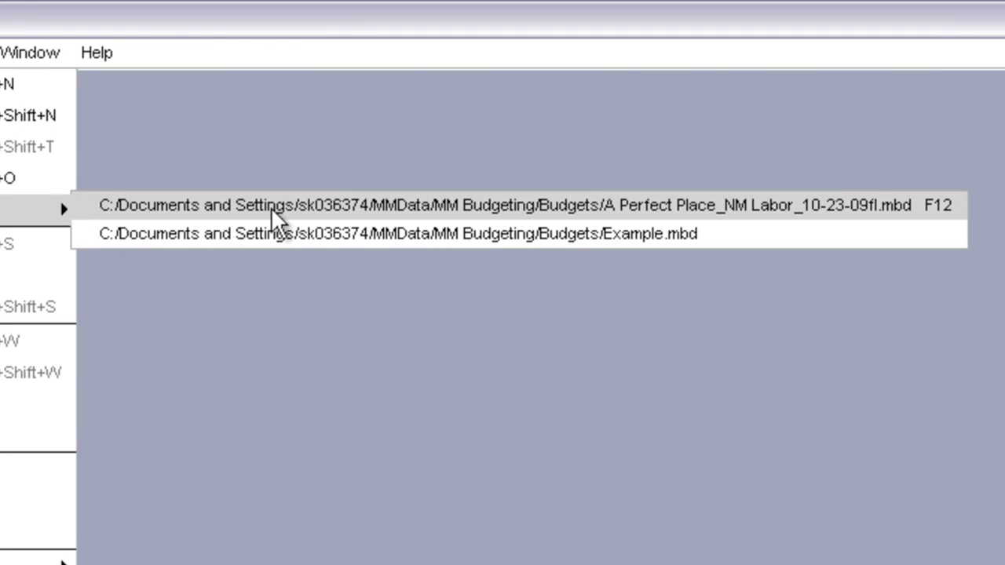
pyautogui.moveTo(955, 212)
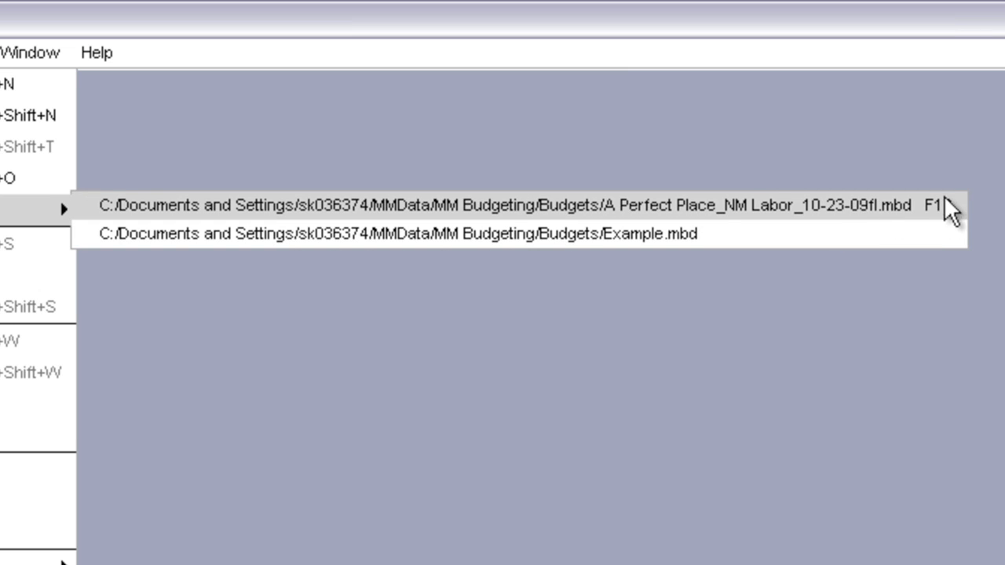
pyautogui.moveTo(958, 228)
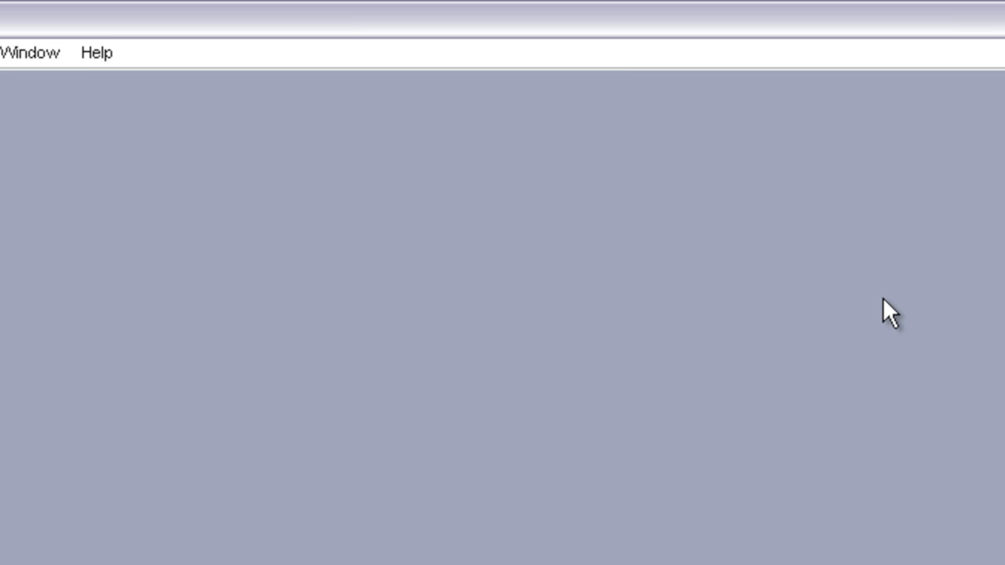
pyautogui.press('f12')
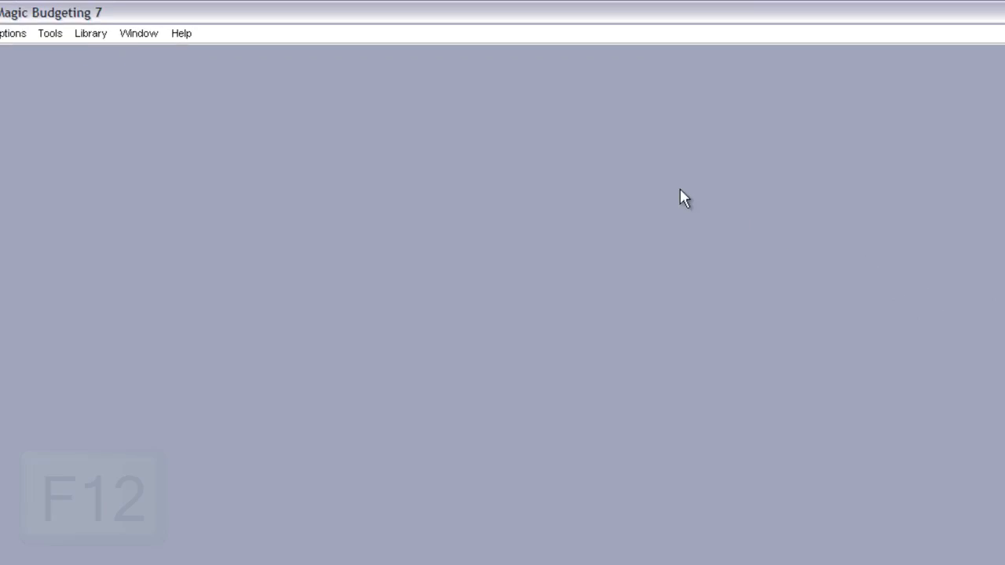
pyautogui.press('f12')
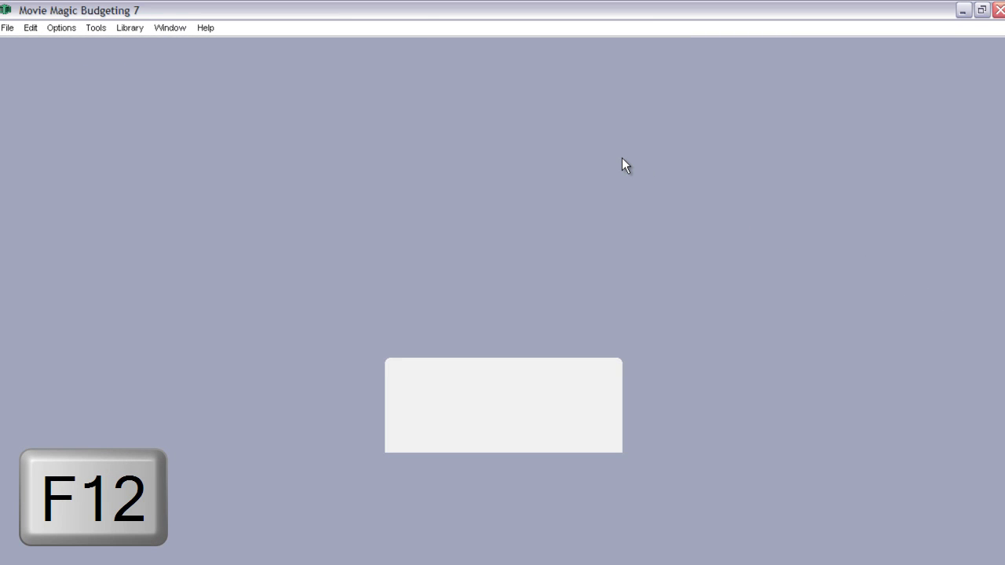
pyautogui.press('F12')
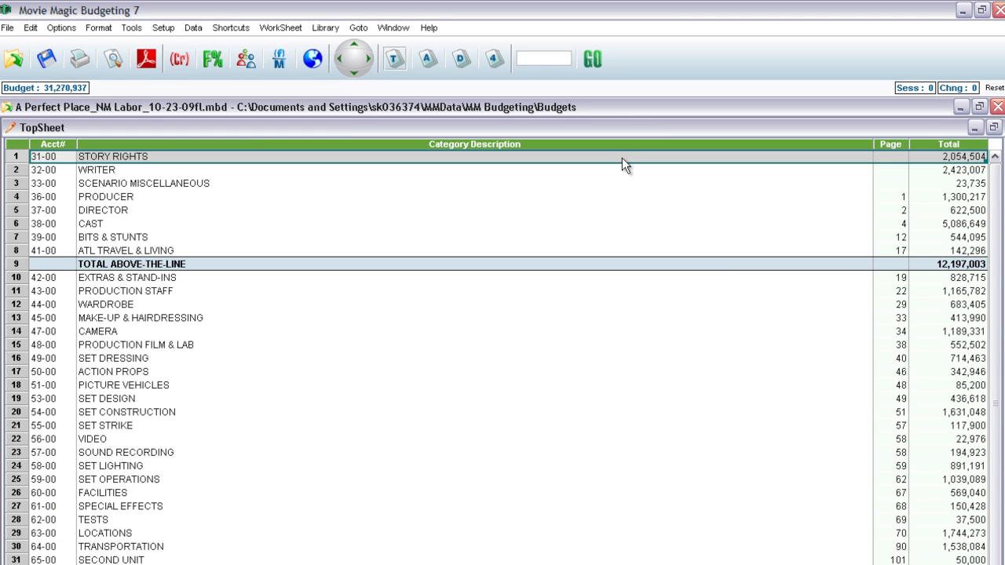
pyautogui.moveTo(997, 110)
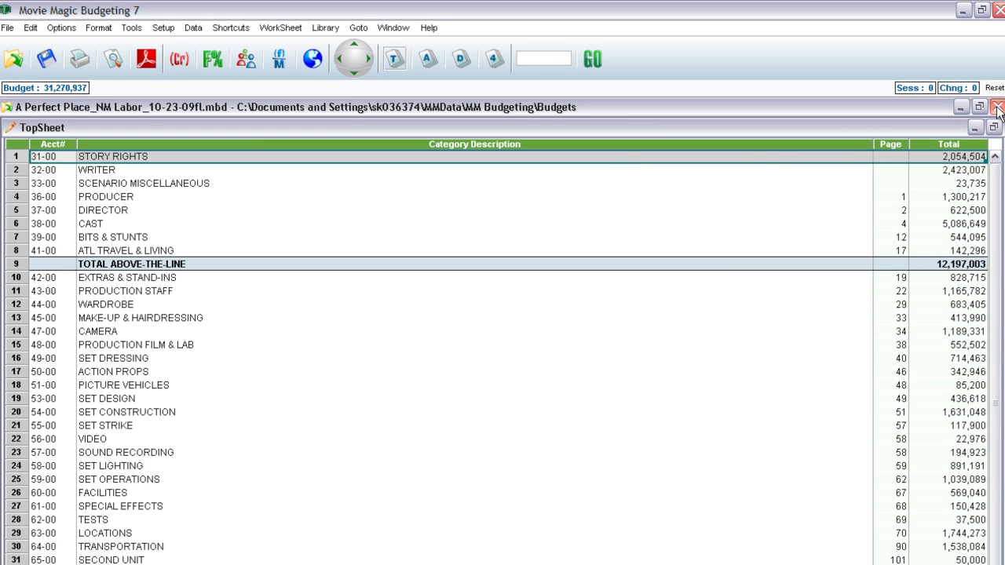
# - Close the open budget and reopen it again with F12
pyautogui.click(999, 107)
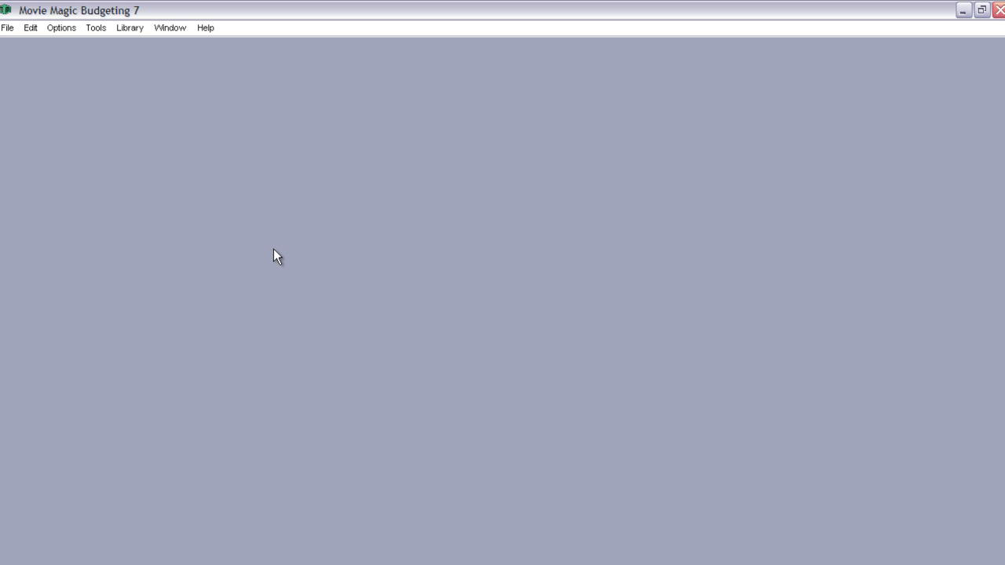
pyautogui.press('f12')
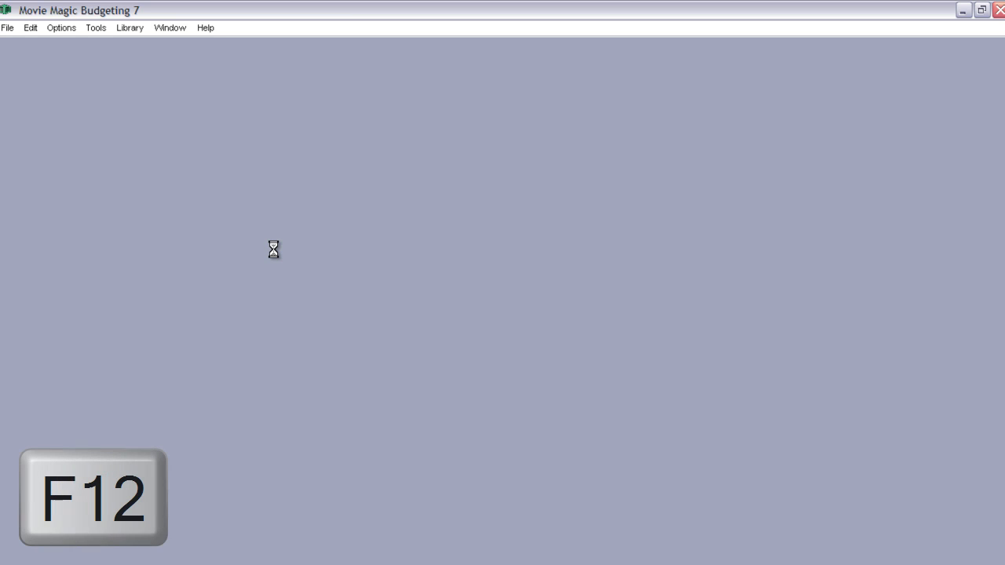
pyautogui.press('F12')
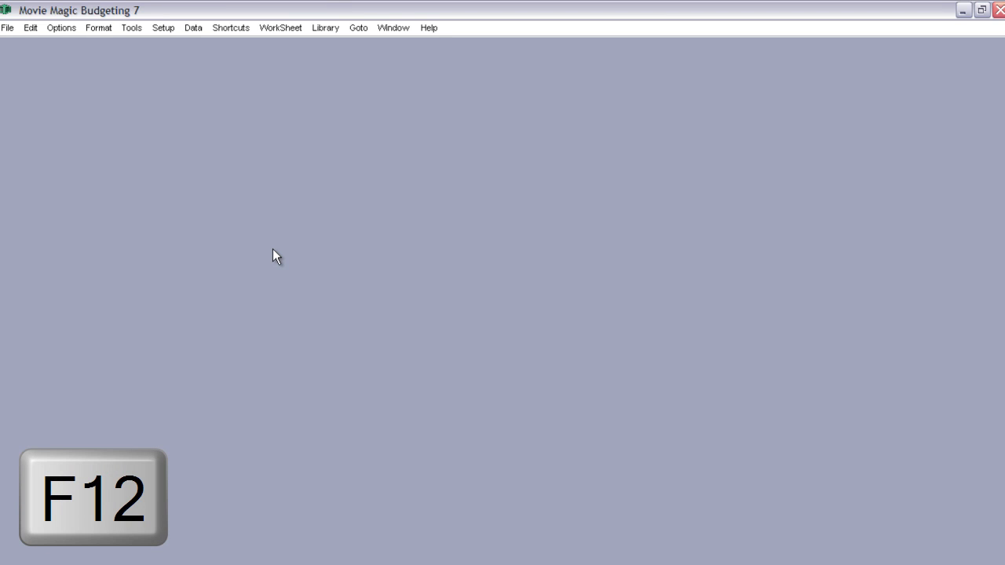
pyautogui.press('f12')
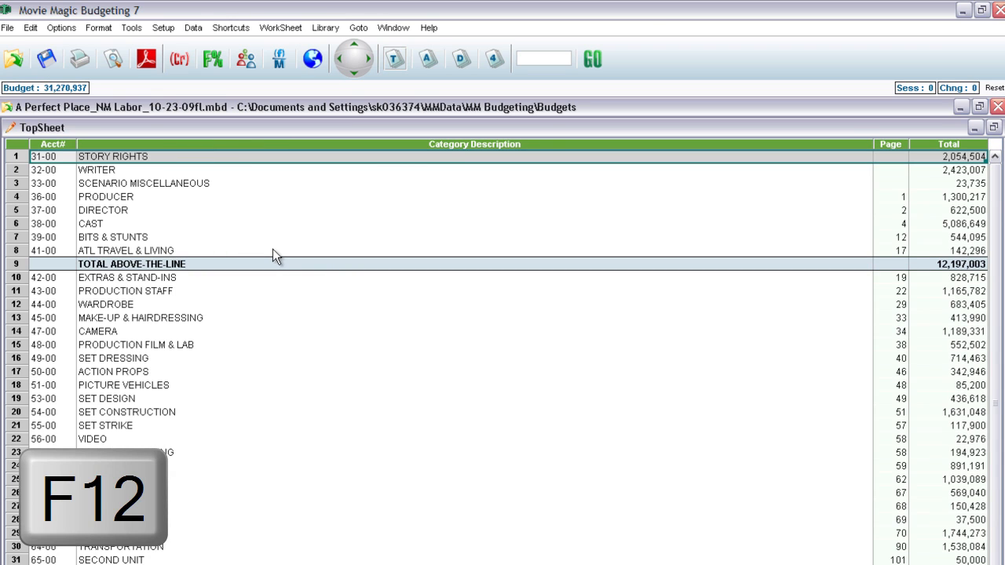
pyautogui.press('f12')
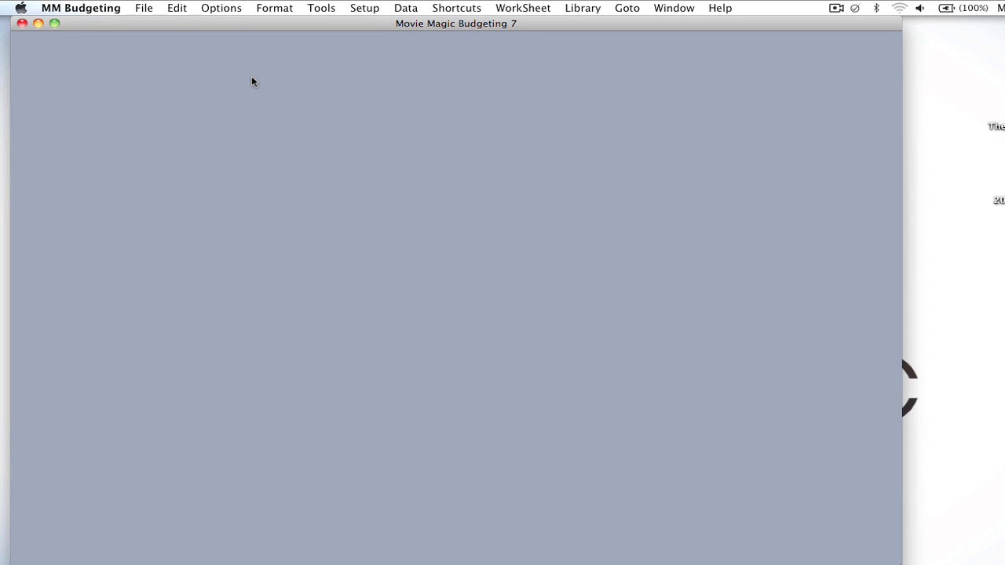
pyautogui.moveTo(267, 115)
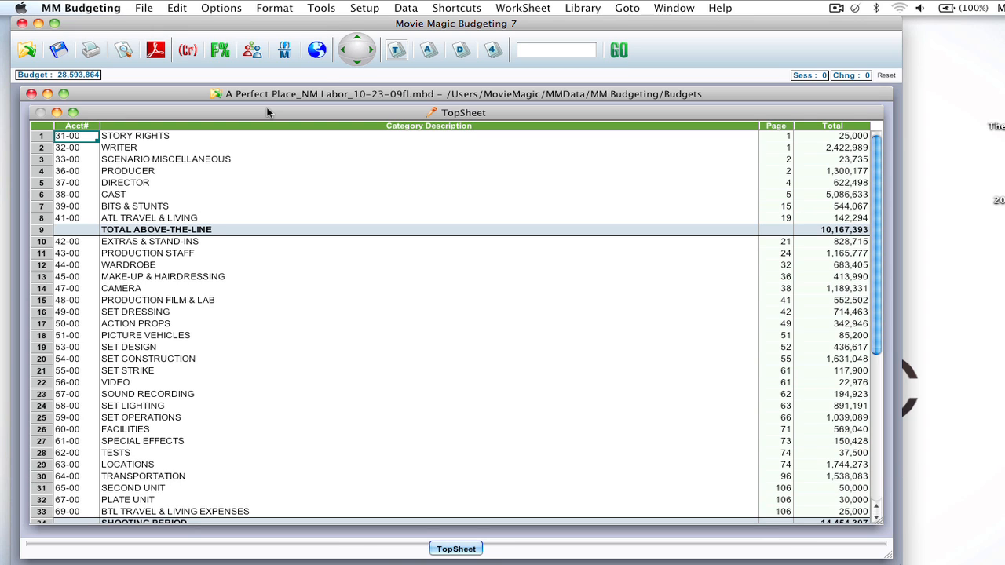
# - Show the File commands with the Reopen option over the TopSheet
pyautogui.click(144, 8)
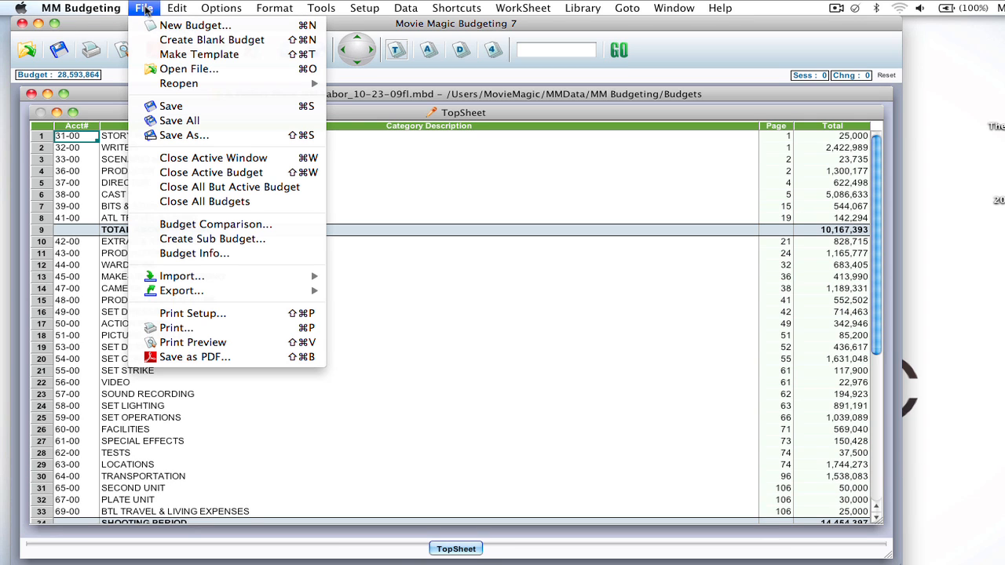
pyautogui.moveTo(230, 187)
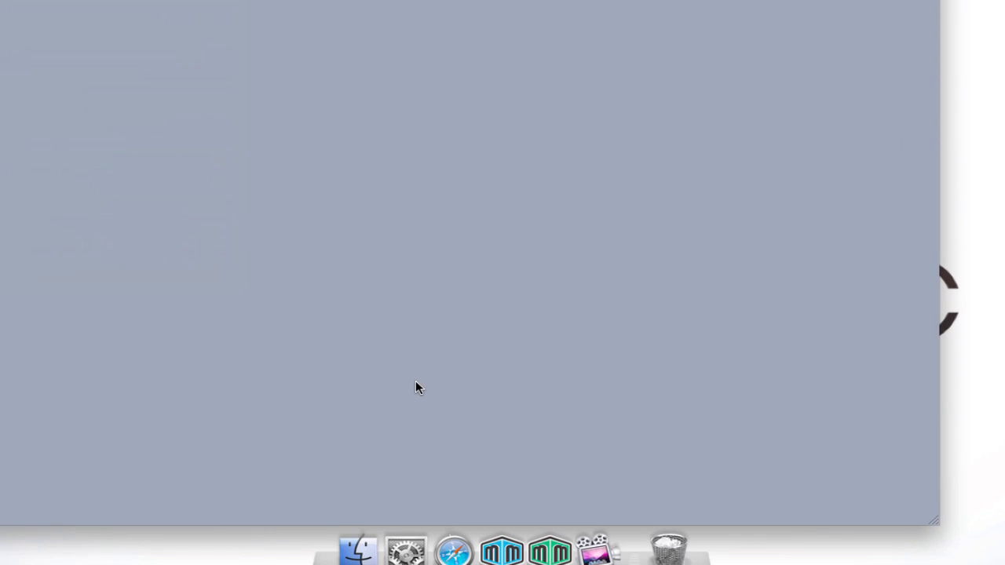
pyautogui.moveTo(369, 526)
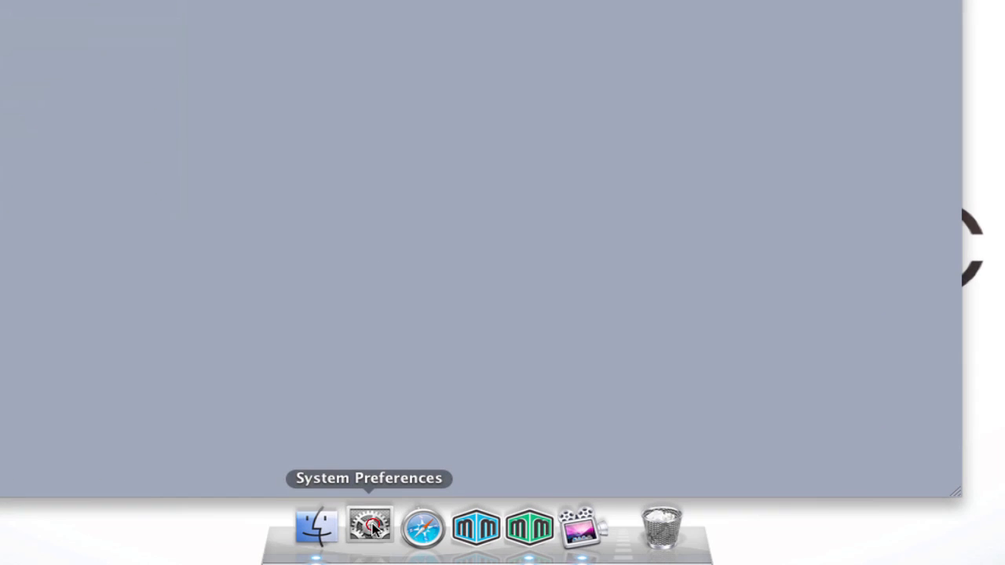
# - In System Preferences Keyboard, set F1, F2, etc. to act as standard function keys and close the window
pyautogui.click(369, 526)
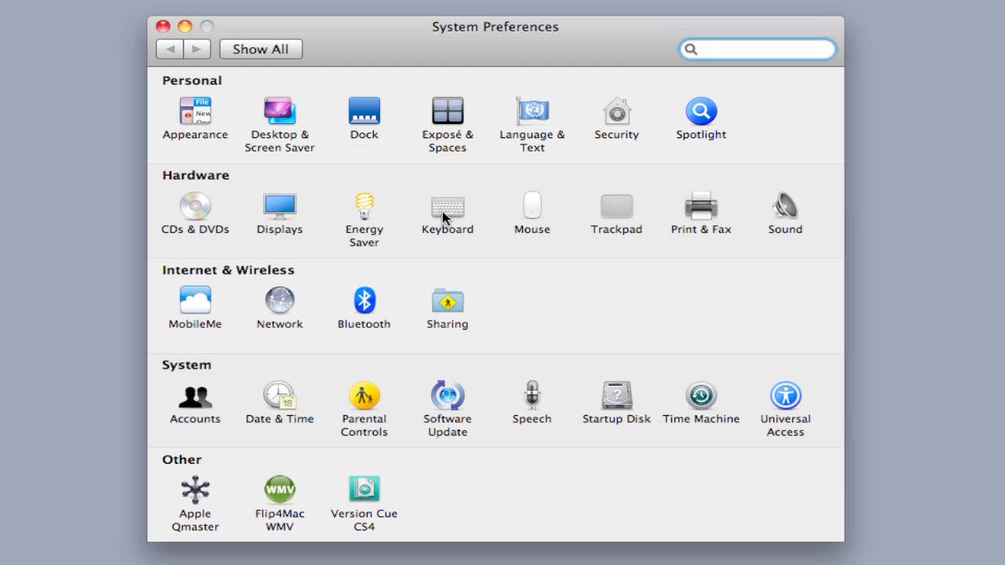
pyautogui.click(446, 212)
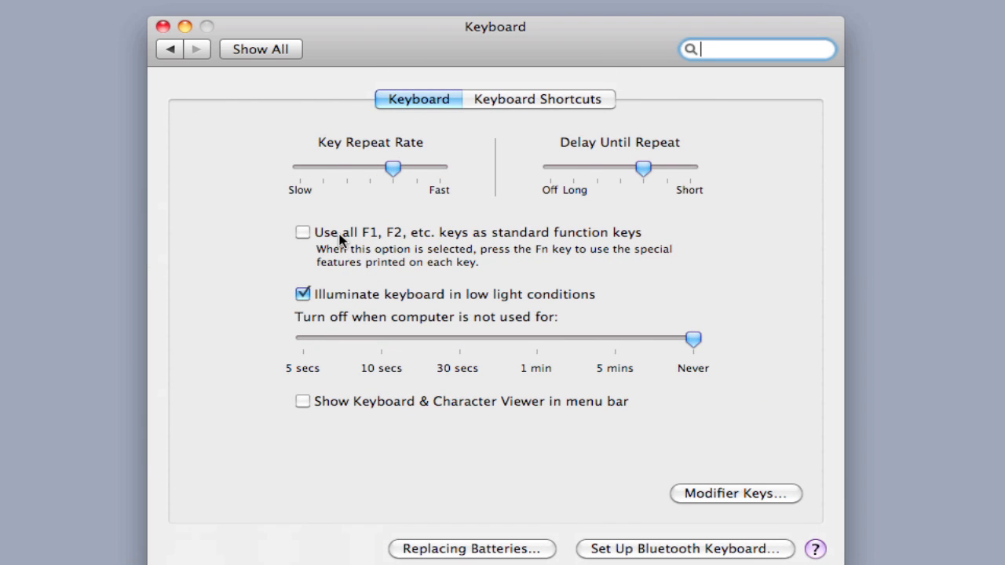
pyautogui.moveTo(393, 250)
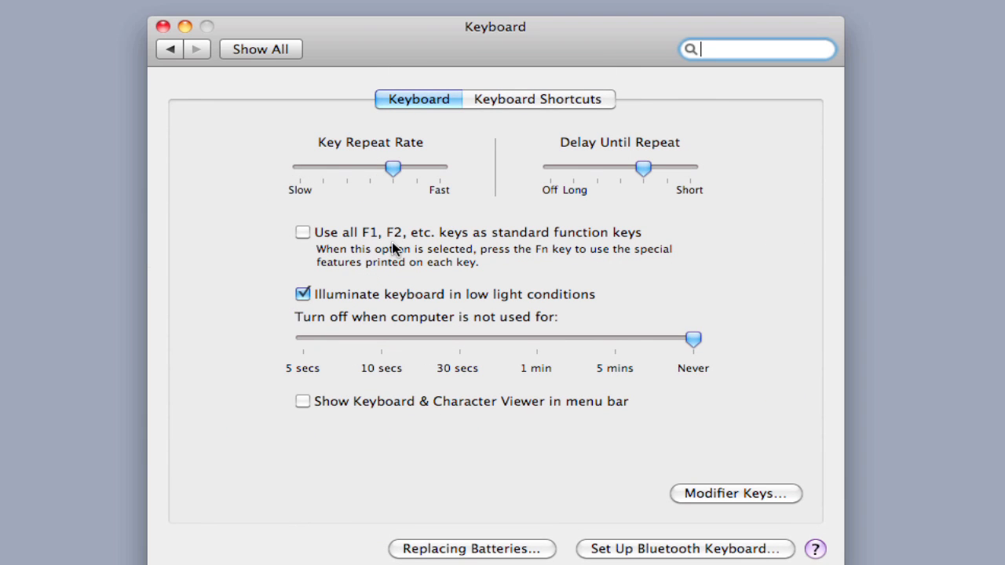
pyautogui.moveTo(581, 248)
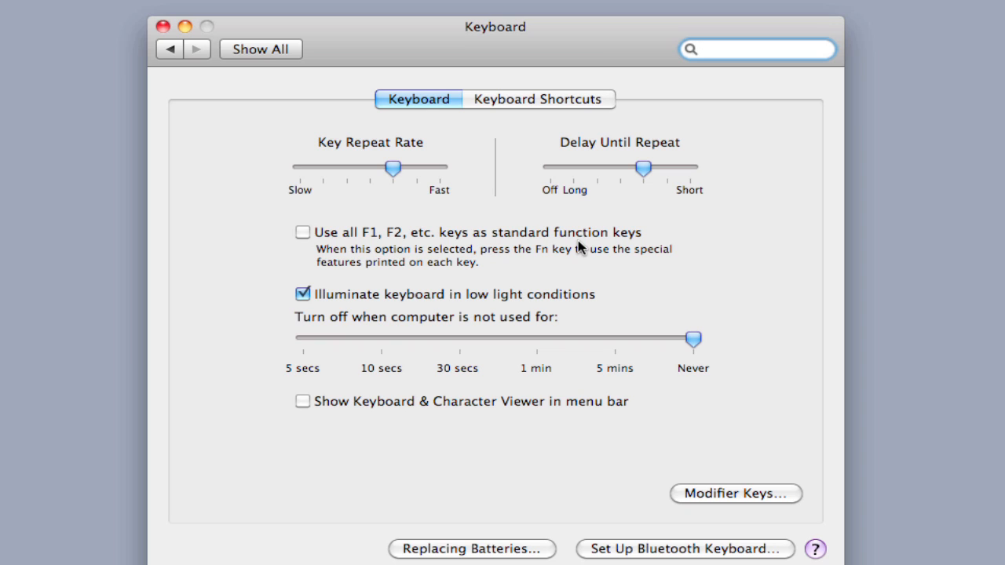
pyautogui.click(757, 49)
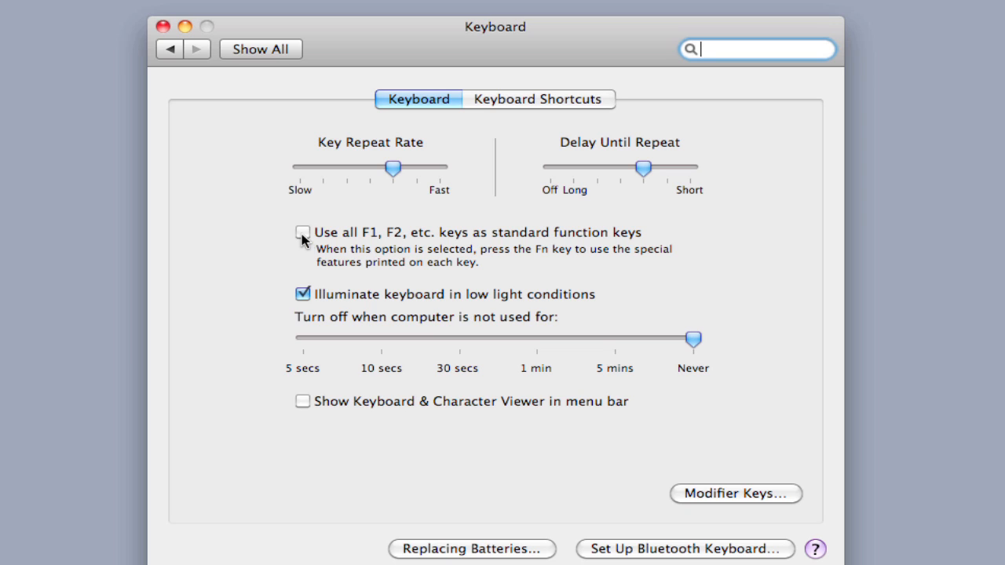
pyautogui.click(303, 233)
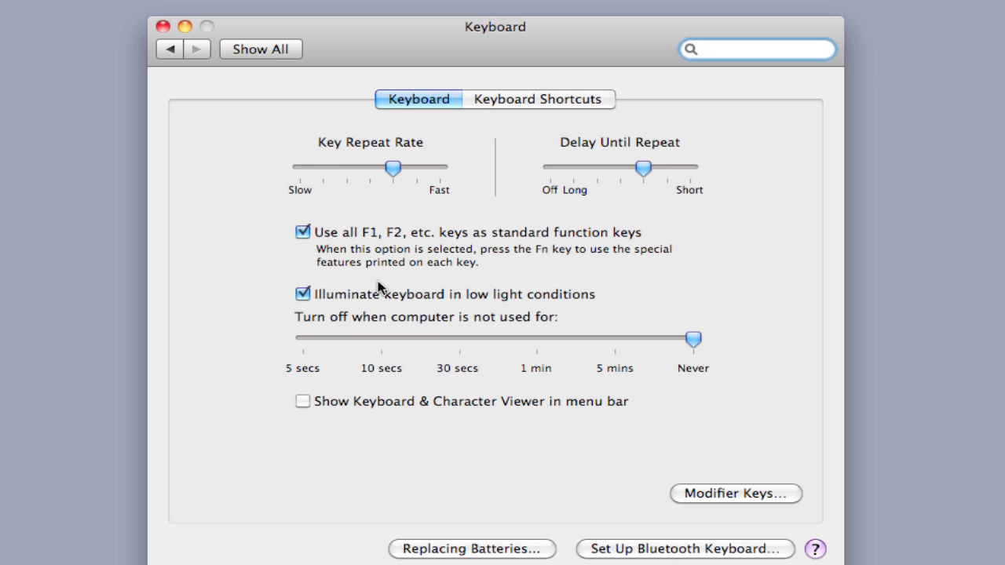
pyautogui.moveTo(387, 283)
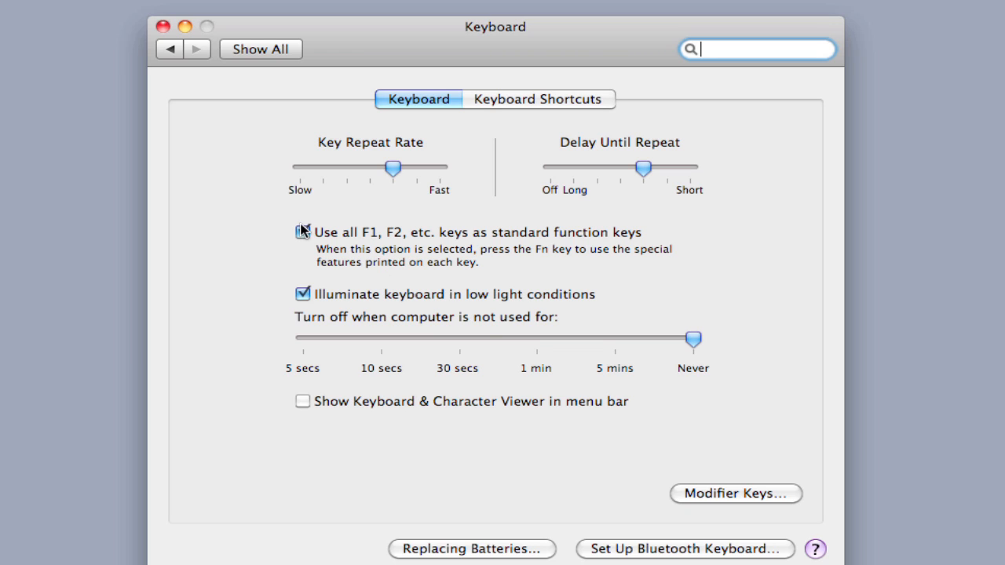
pyautogui.click(302, 232)
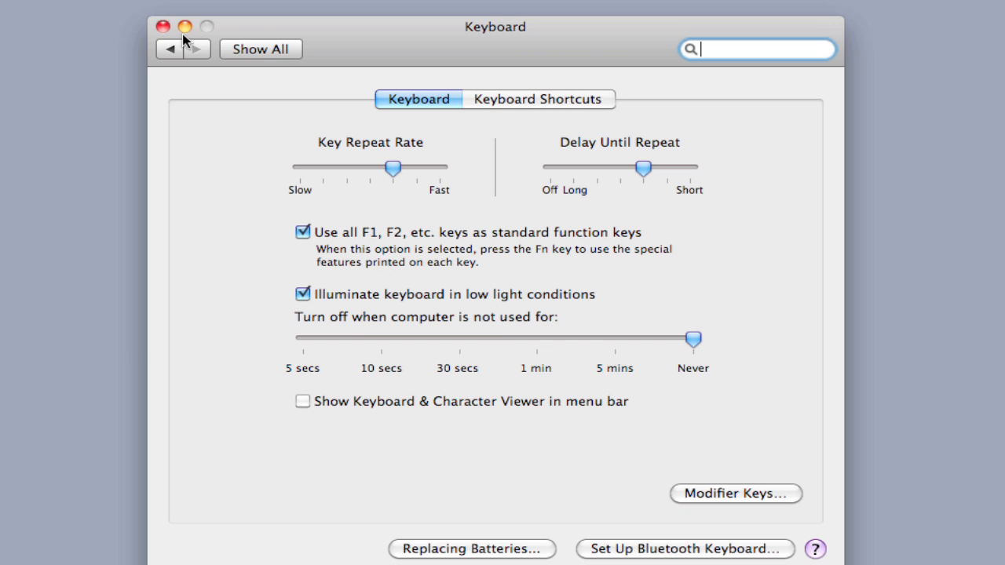
pyautogui.click(162, 26)
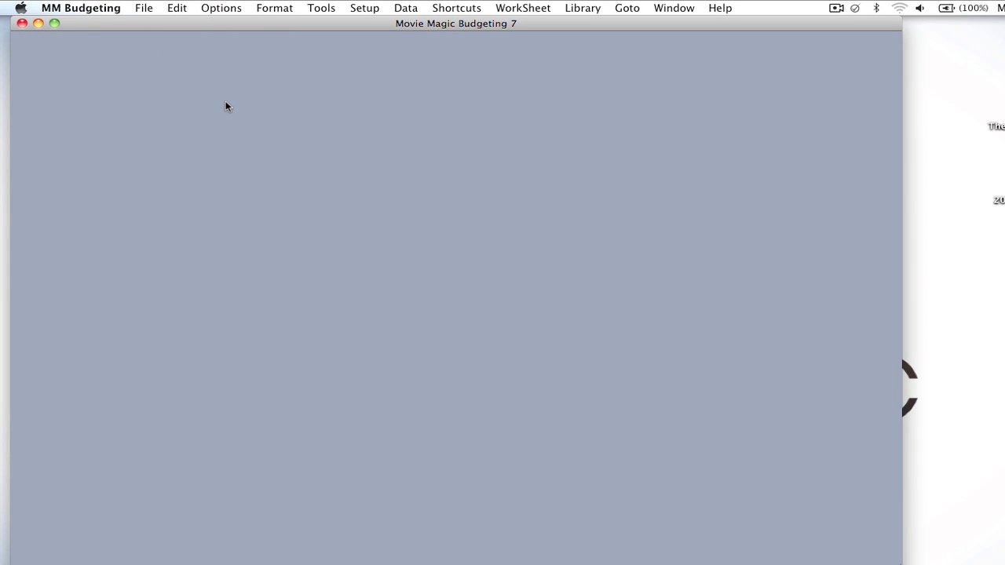
# - Reopen the last budget with Cmd+F12 on Mac and show the File commands with Reopen
pyautogui.press('cmd')
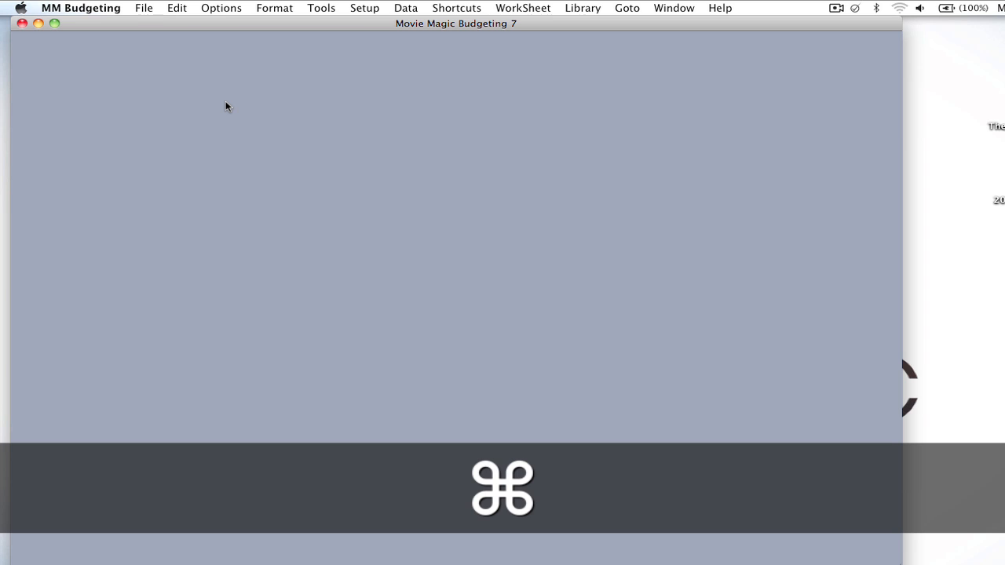
pyautogui.press('cmd+f12')
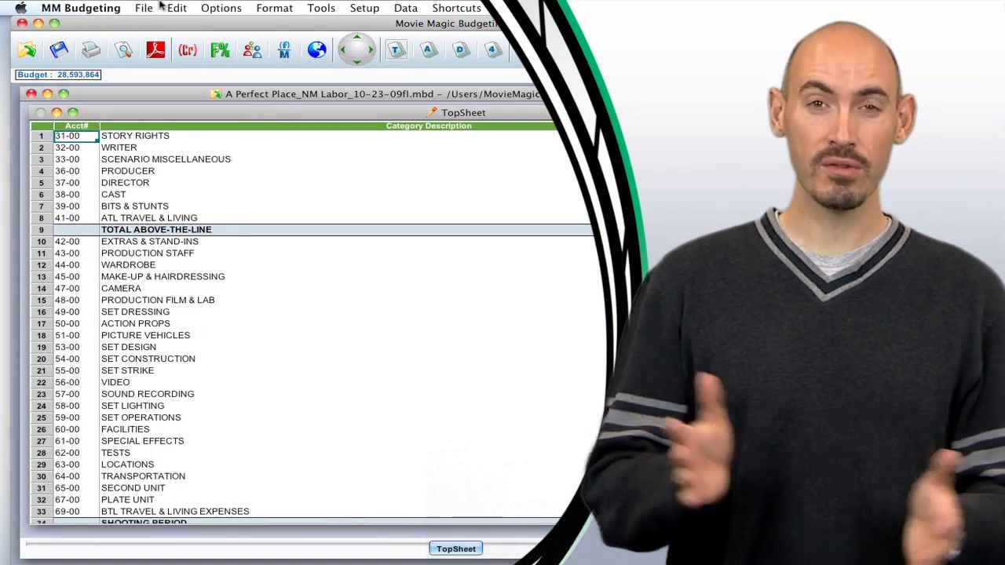
pyautogui.click(144, 8)
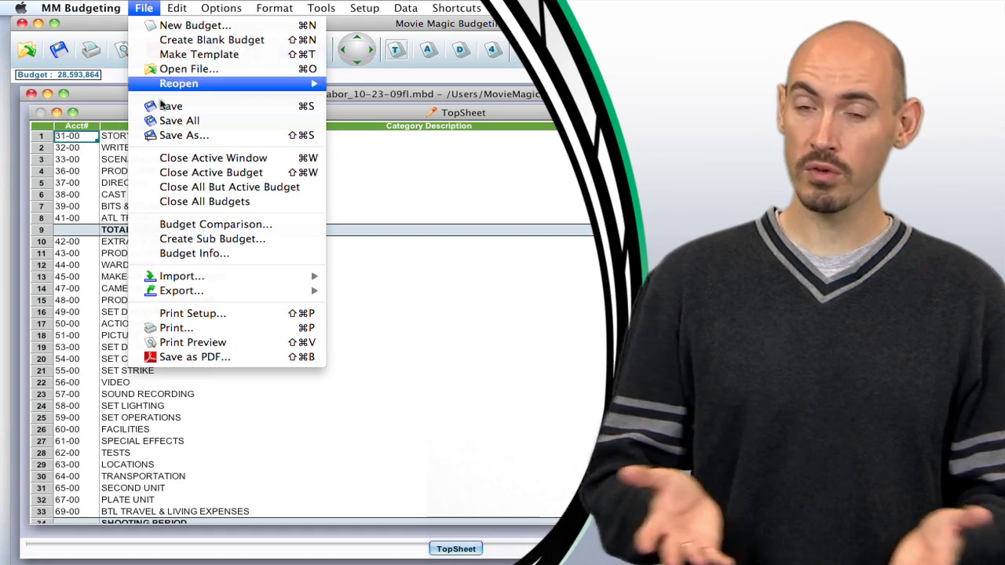